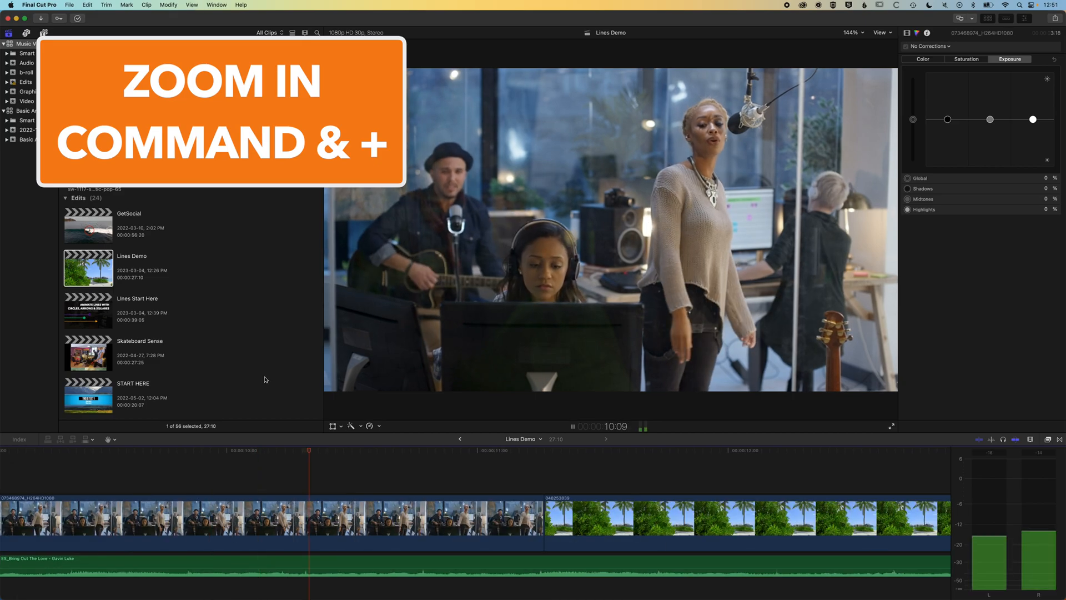
Step: Pause with Spacebar so the zoomed timeline re-centres on the playhead, then resume playback
click(810, 449)
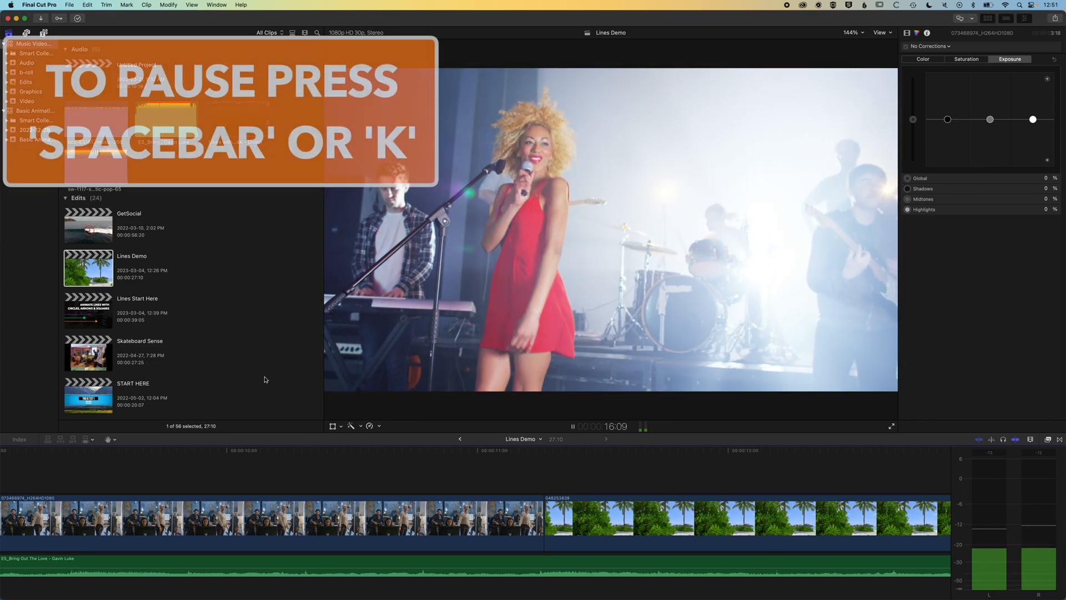
key(space)
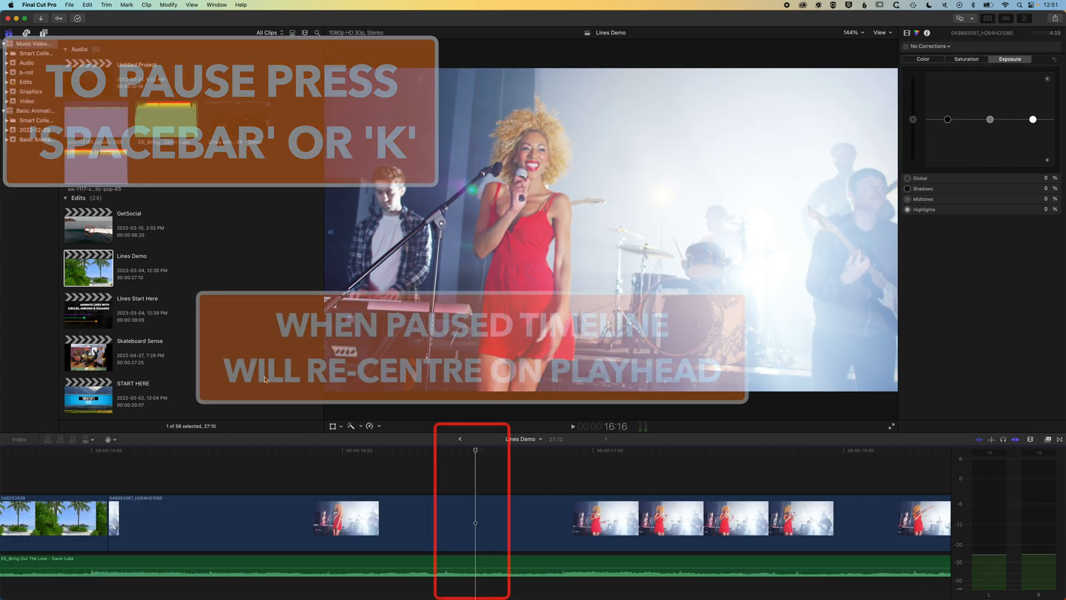
key(space)
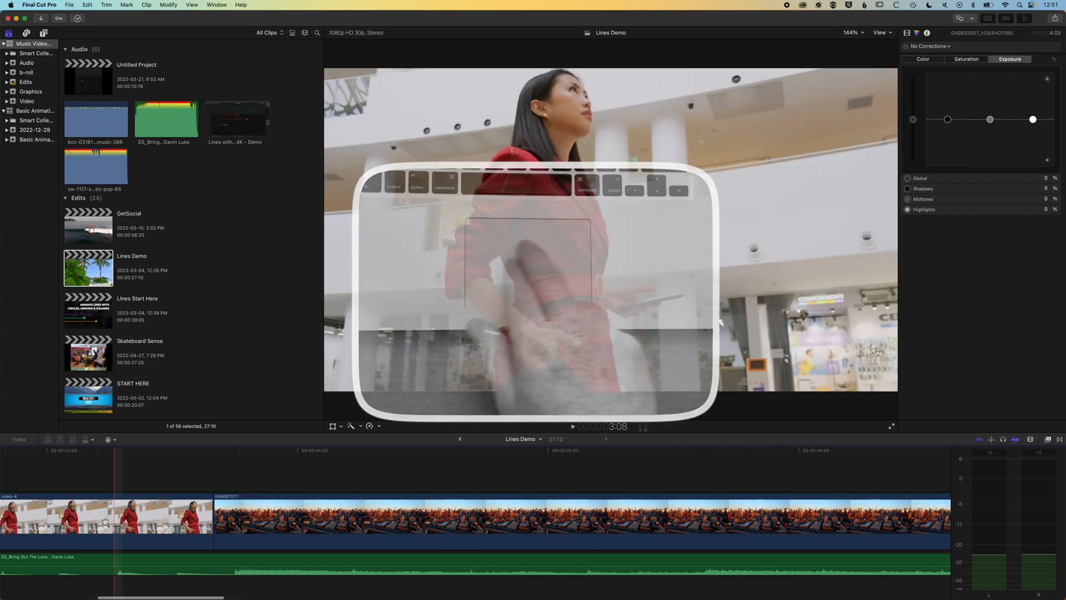
Step: Scroll the timeline back so the playhead at the start of the video-4 clip is in view
click(313, 515)
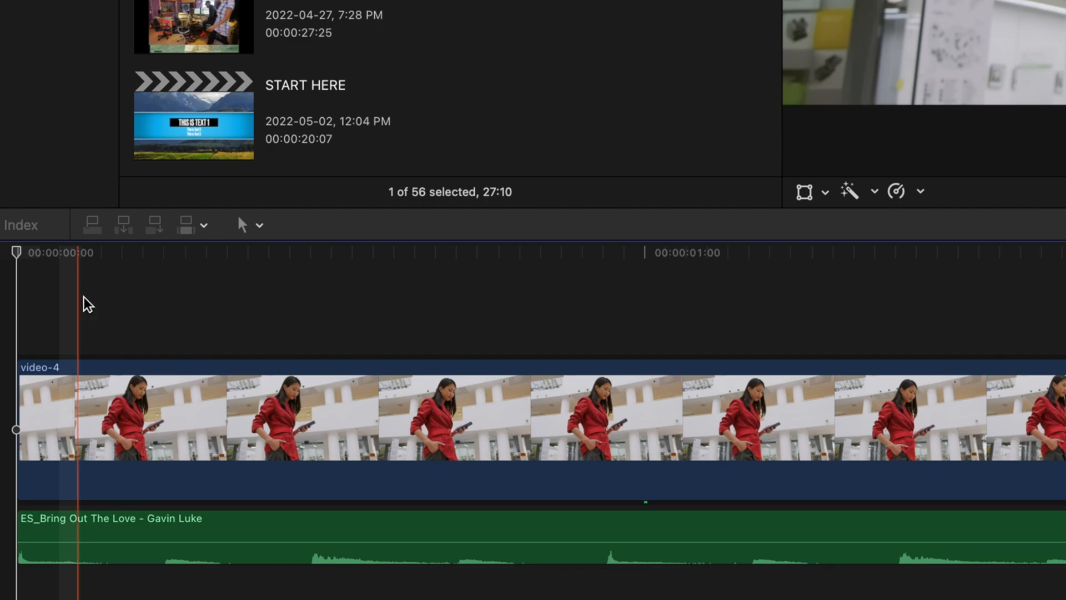
Step: Choose the Hand (H) tool from the timeline tools pop-up instead of Select
click(244, 224)
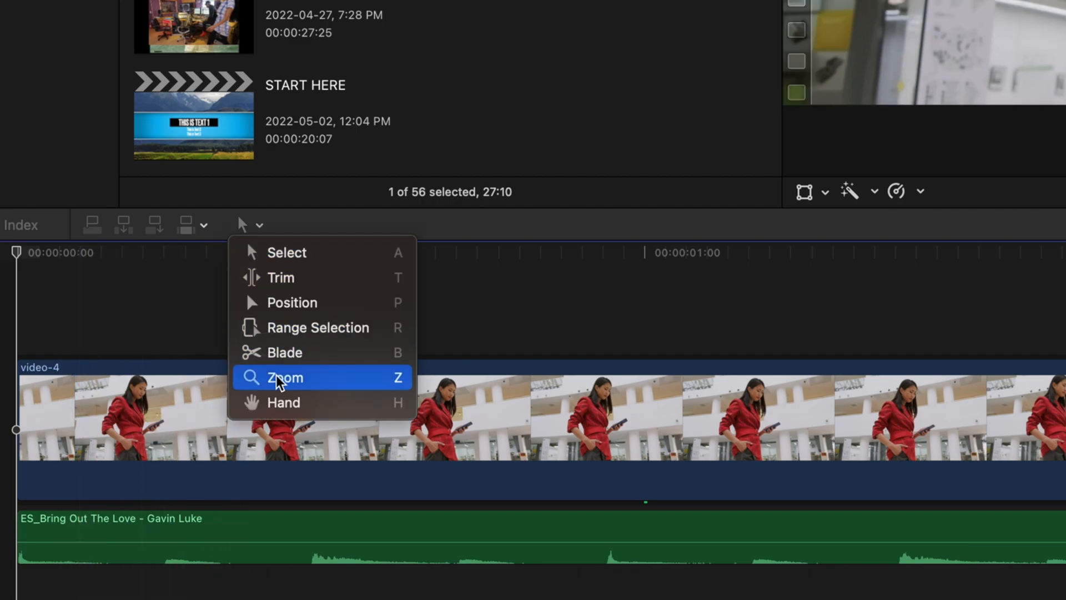
mouse_move(346, 407)
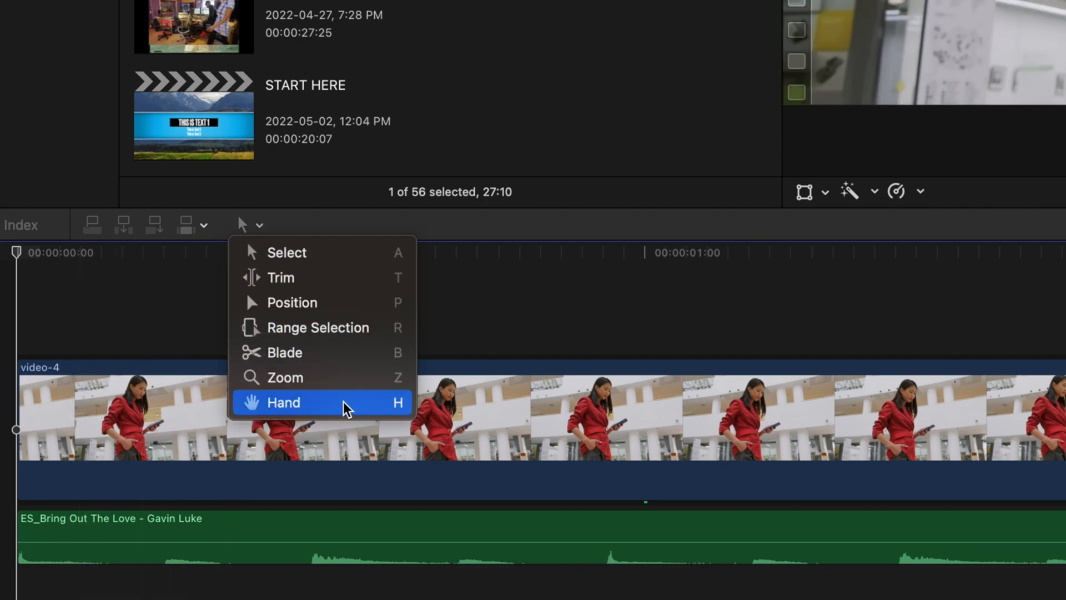
click(284, 403)
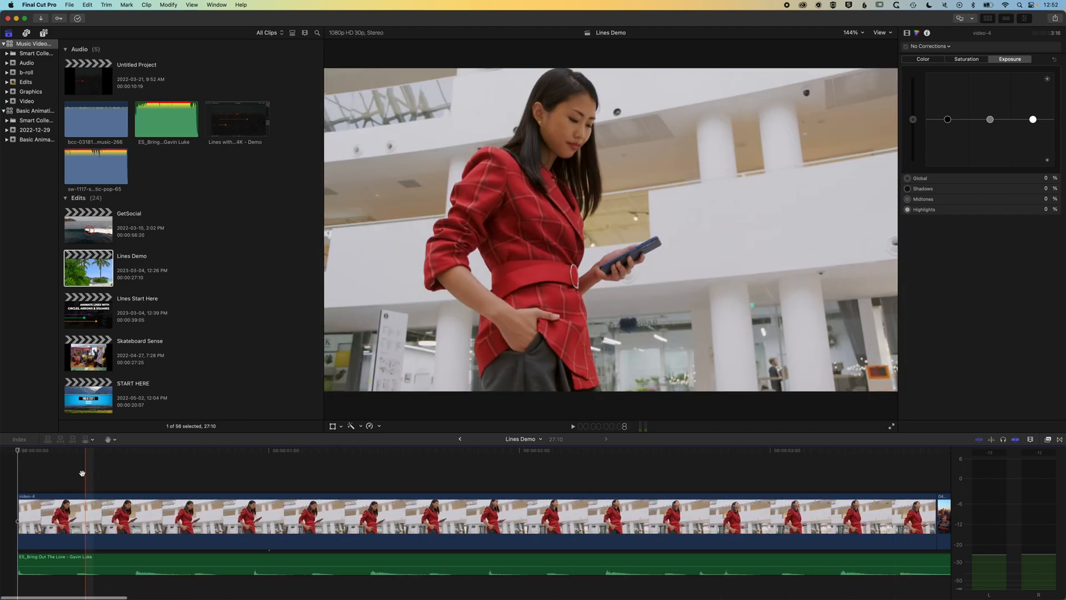
Step: Drag the playing timeline with the Hand tool to keep the playhead centred through the surfing and night-city clips
click(572, 426)
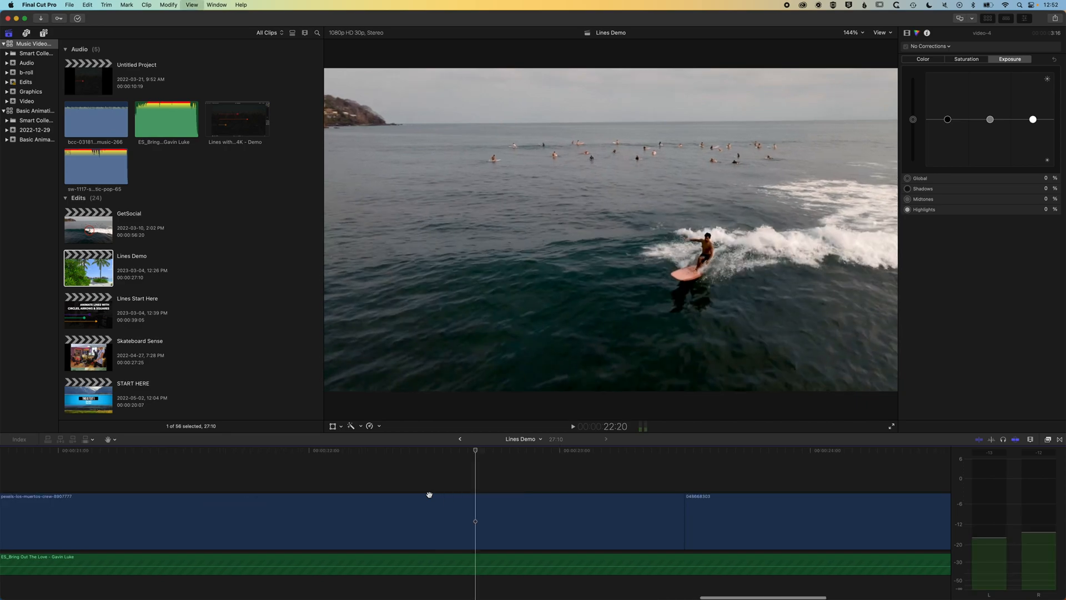
key(h)
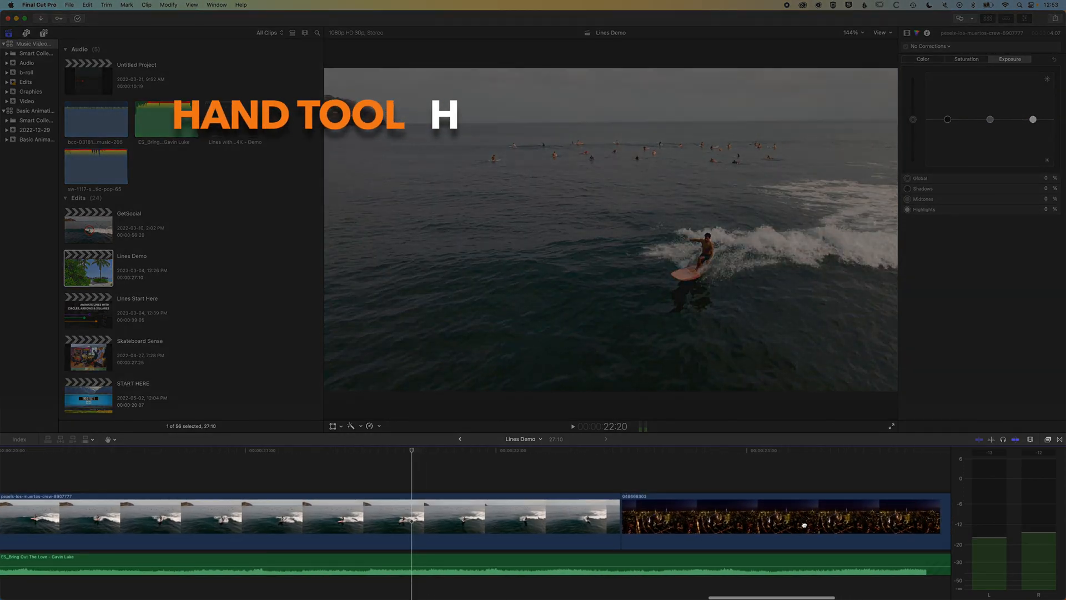
scroll(right, 3)
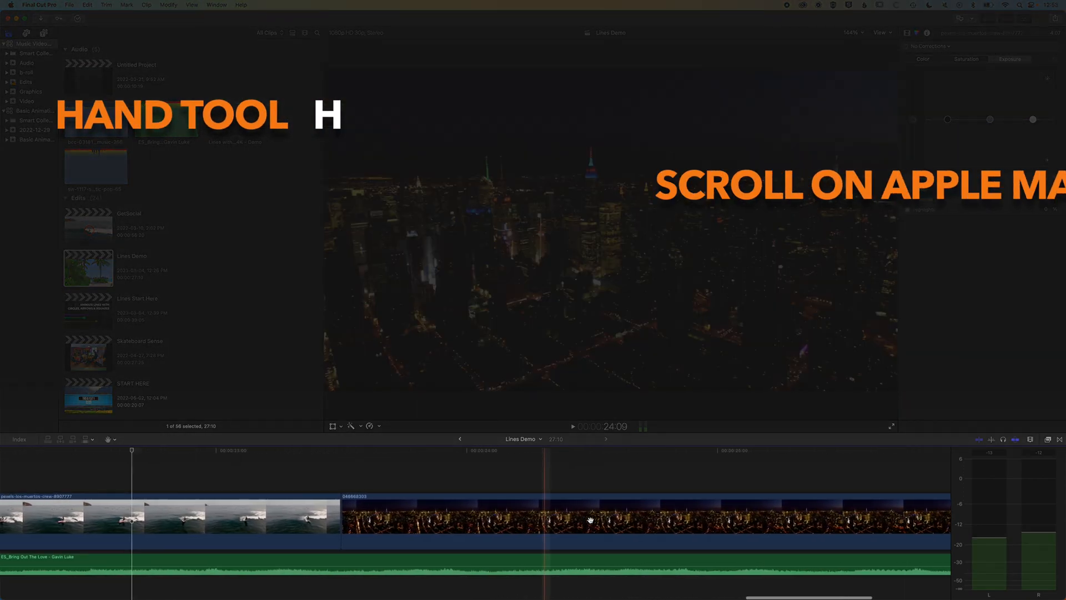